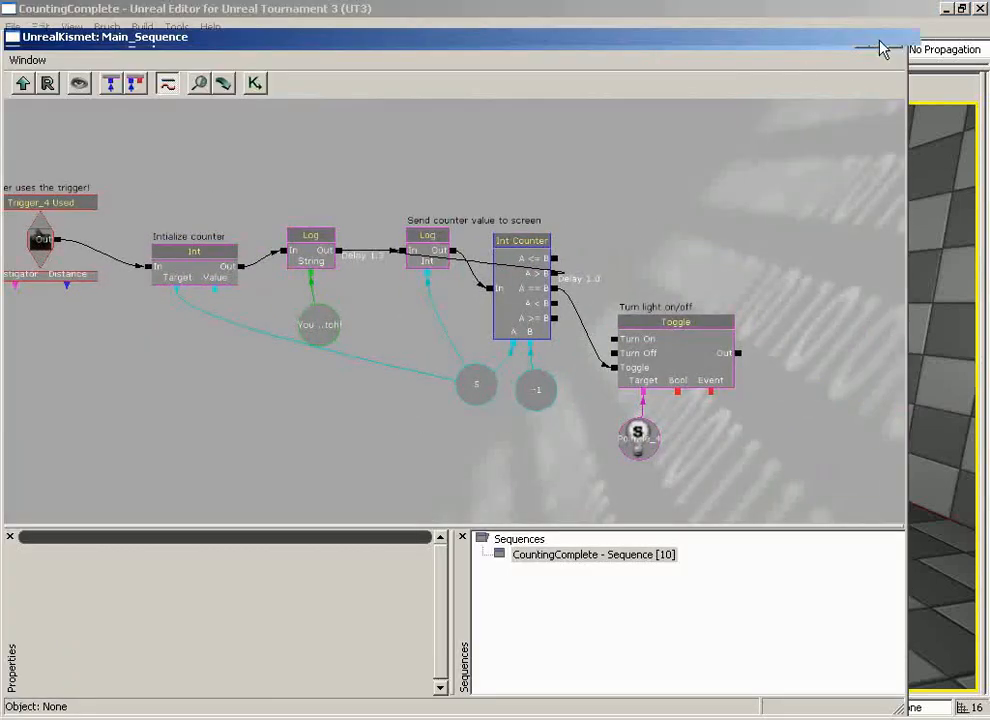
Chain a Log printing "System restarting in..." after Toggle Out, with a 1.0 s activate delay
left_click(958, 14)
type("You have activated the timed light switch!")
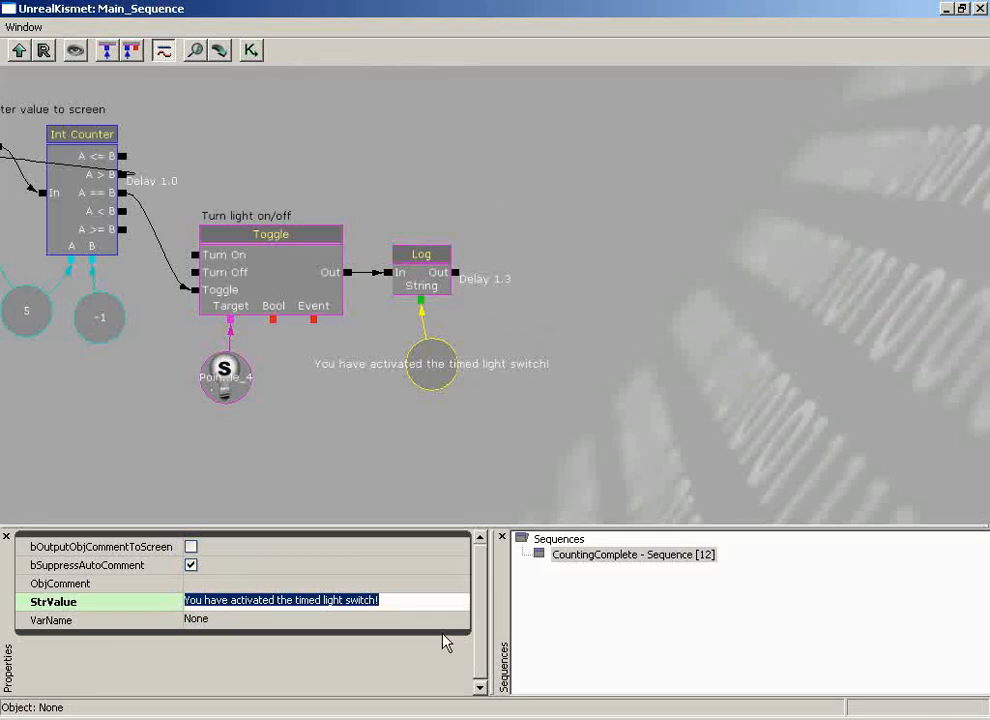
type("Sy")
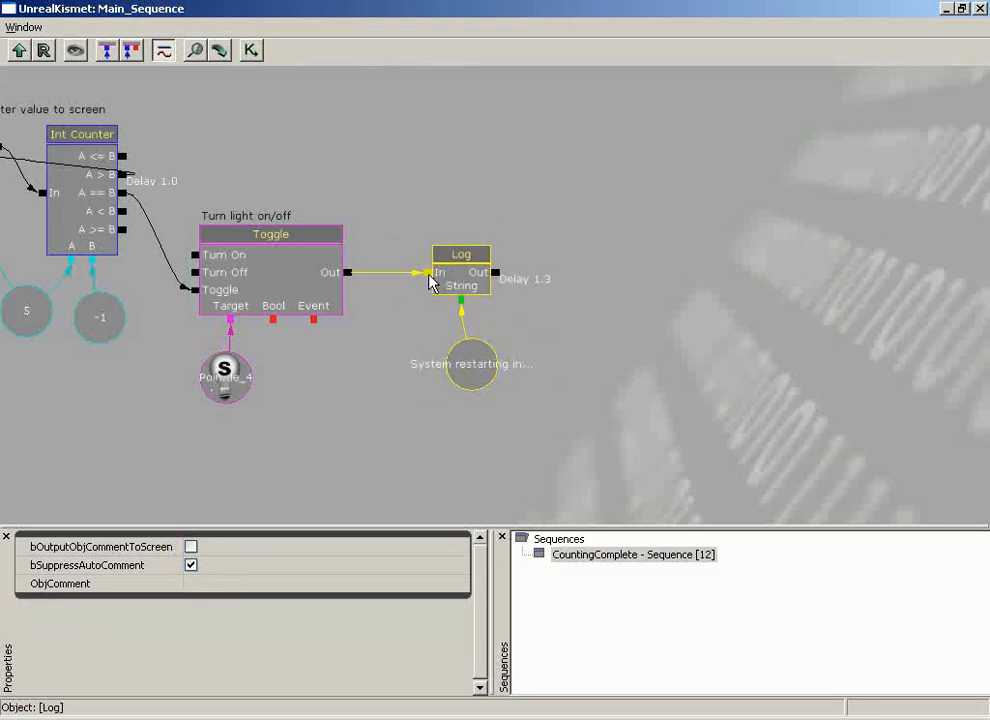
left_click(492, 332)
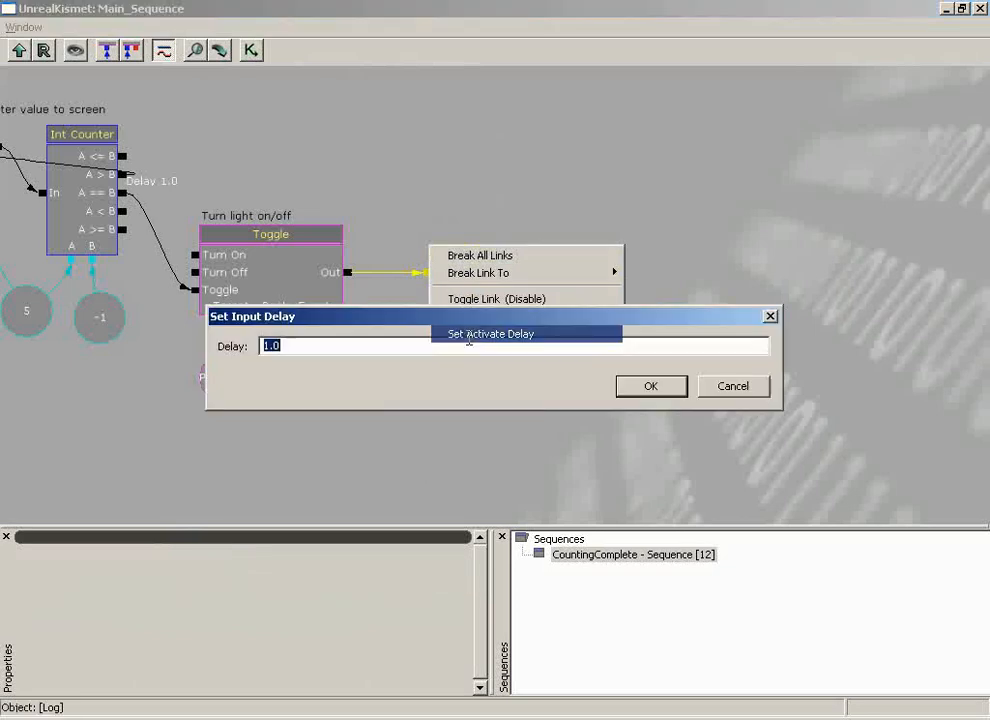
left_click(652, 384)
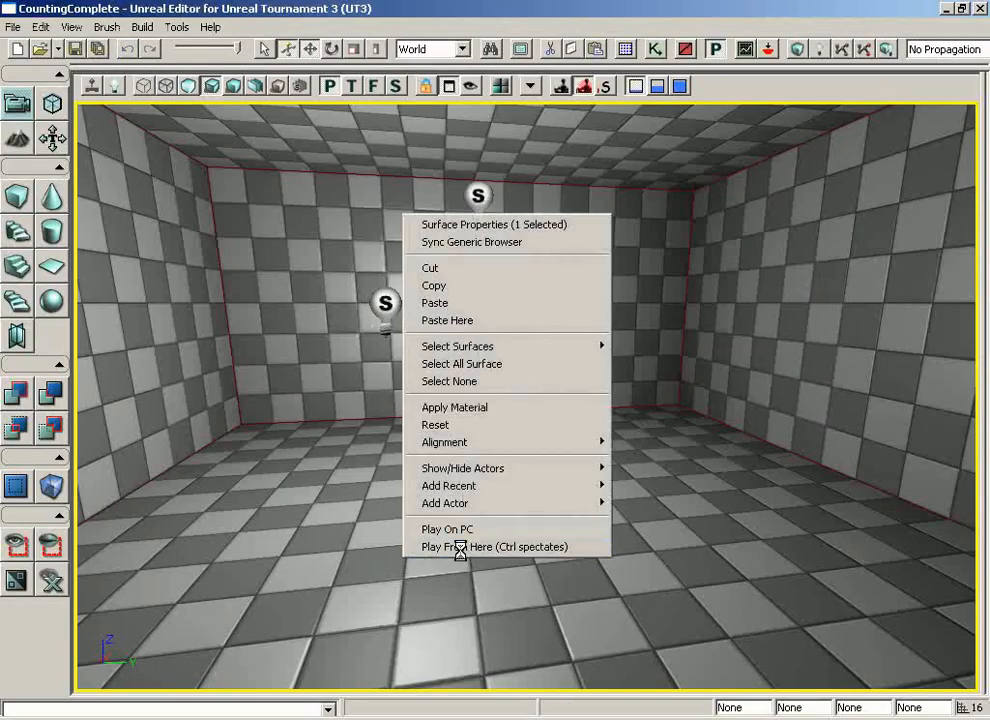
Play From Here in the checkered room, then end the in-editor test game
left_click(488, 546)
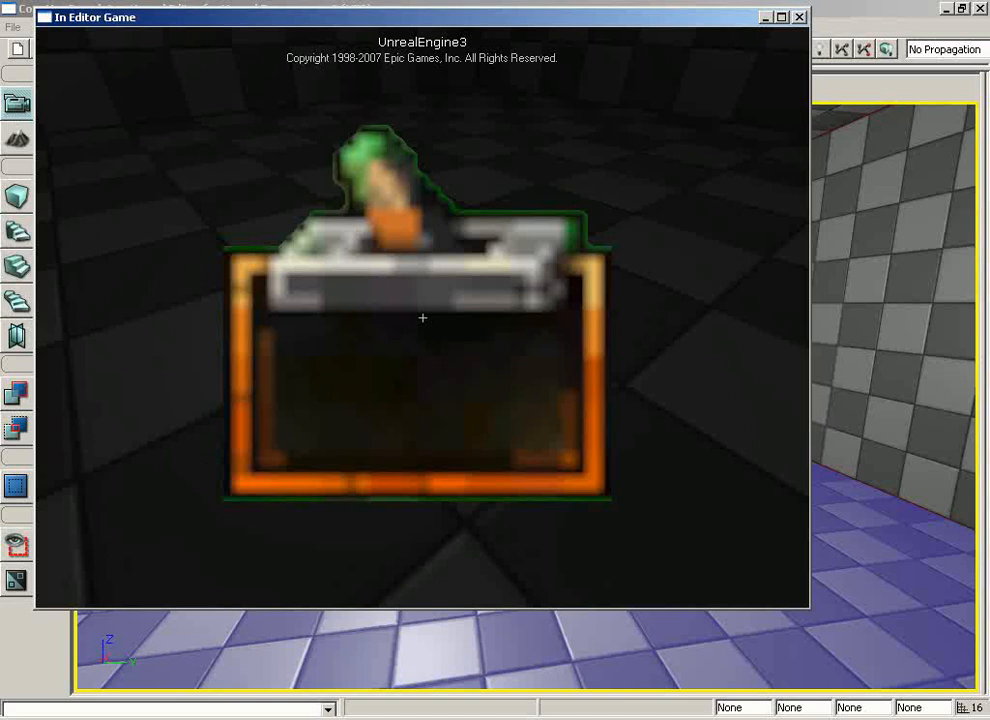
left_click(800, 18)
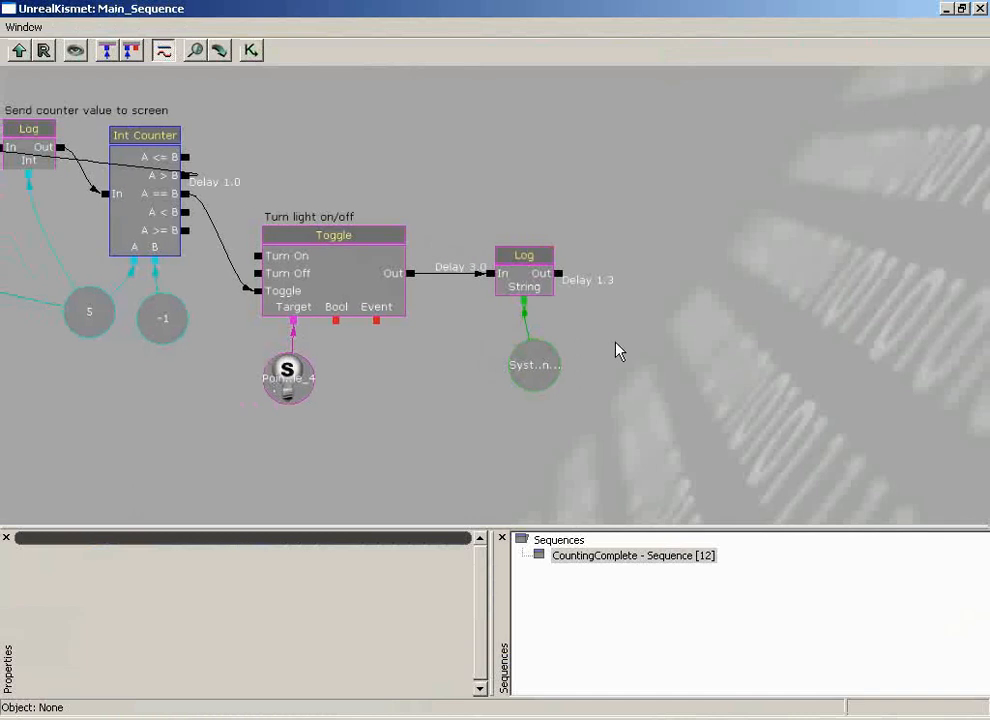
mouse_move(570, 278)
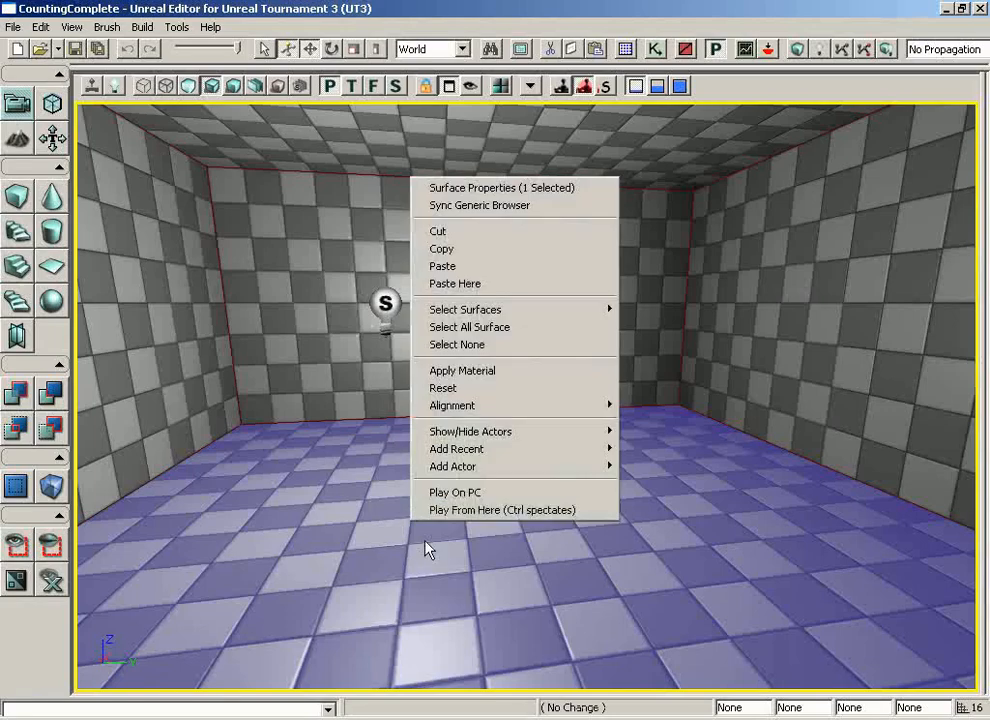
Run a second Play From Here test of the switch and close the game window
left_click(456, 492)
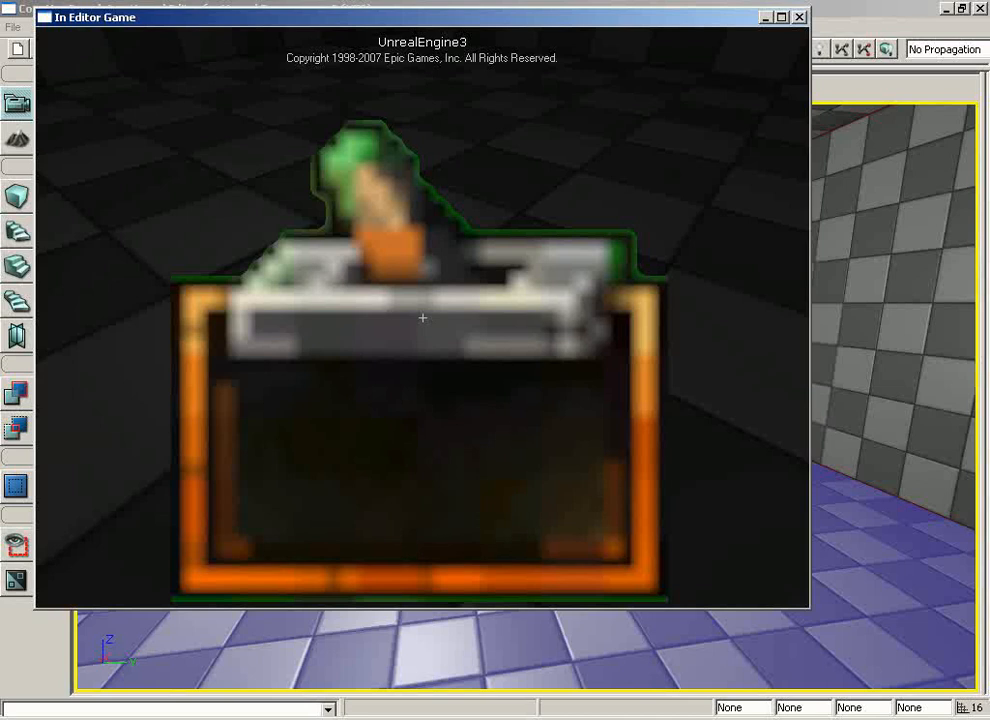
left_click(800, 18)
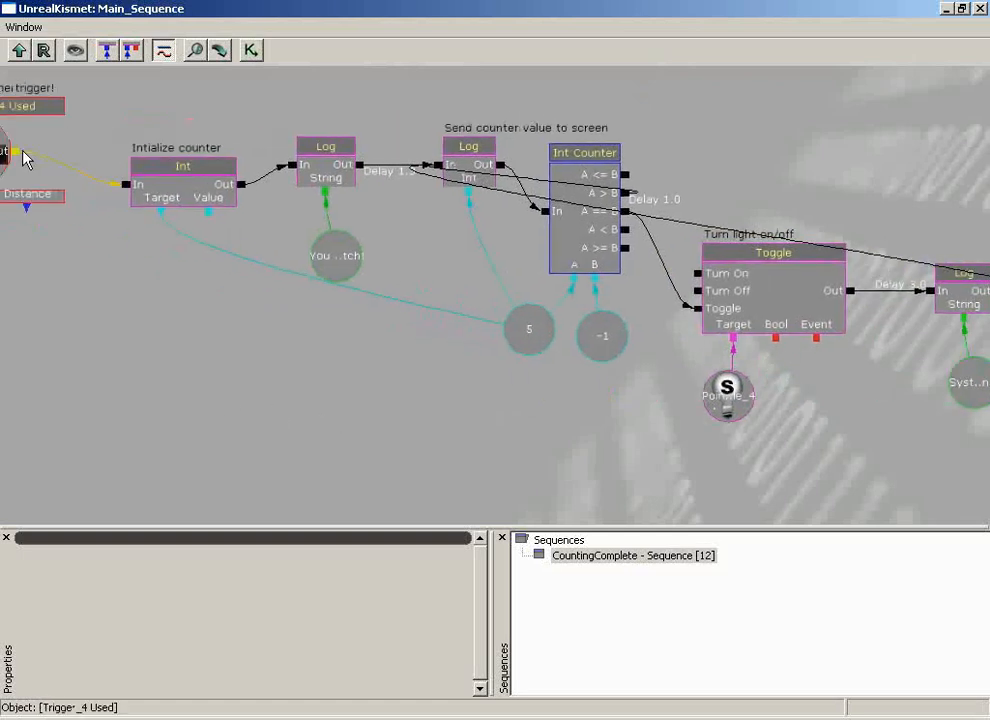
Add a second Initialize counter Int after the restart Log, wired back into Int Counter
left_click(184, 166)
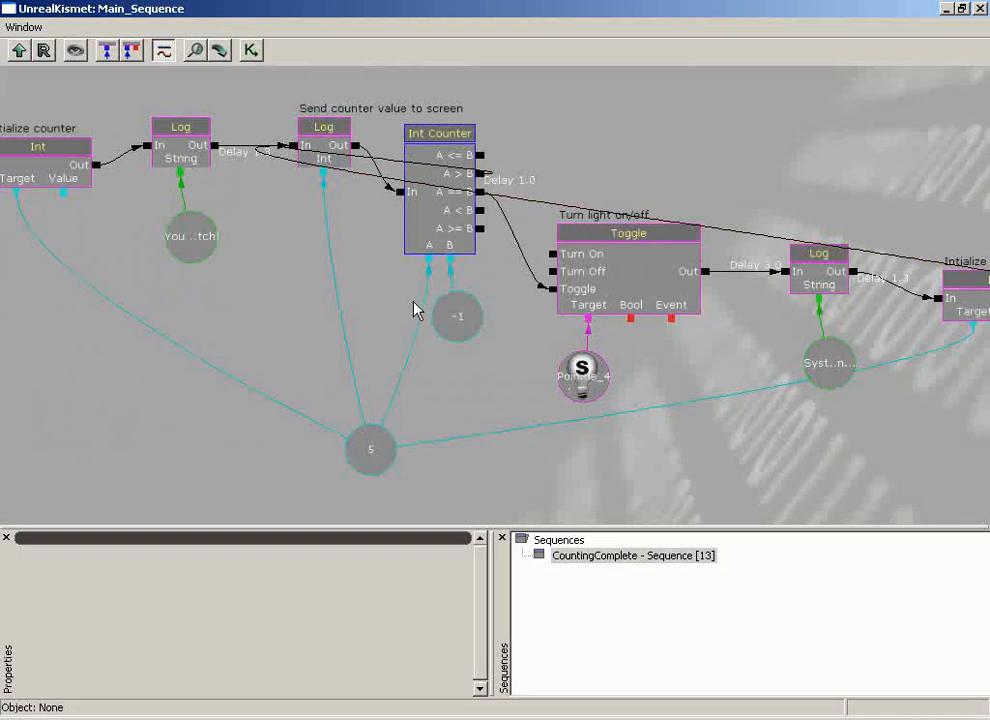
mouse_move(508, 316)
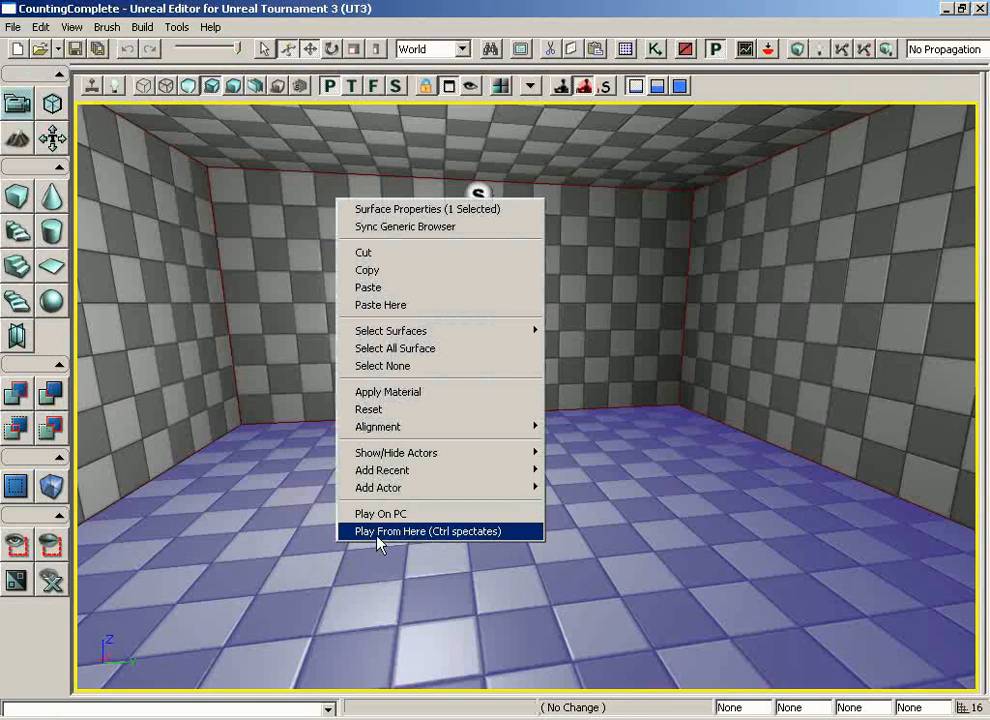
Launch Play From Here to test the restarting countdown loop
left_click(432, 532)
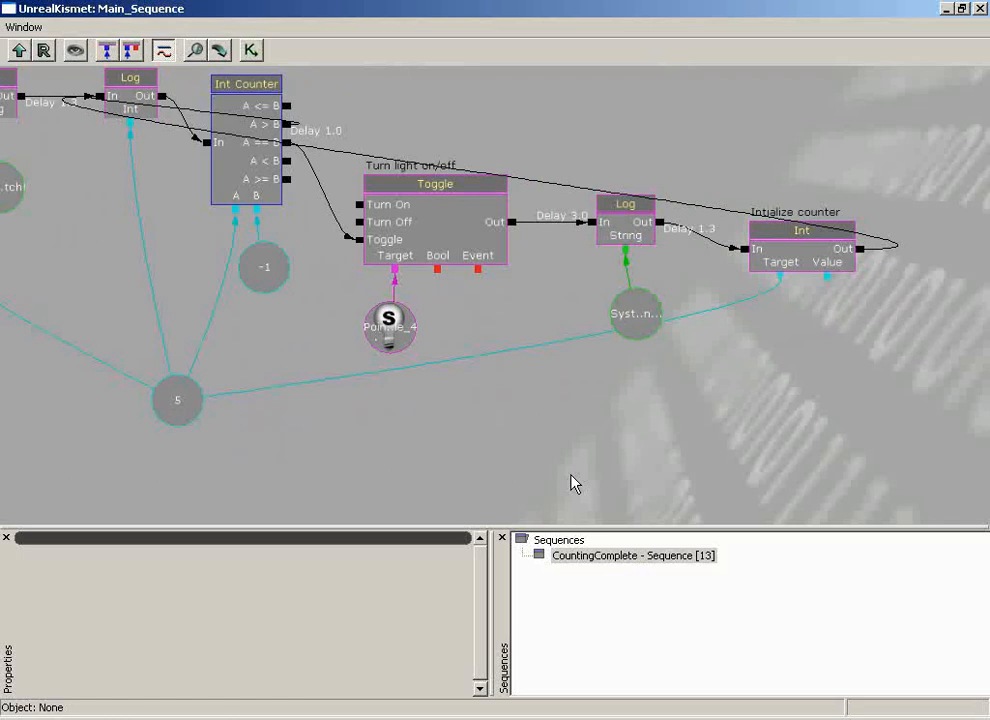
Drag the restart Log and Initialize counter Int nodes further right for spacing
left_click(624, 204)
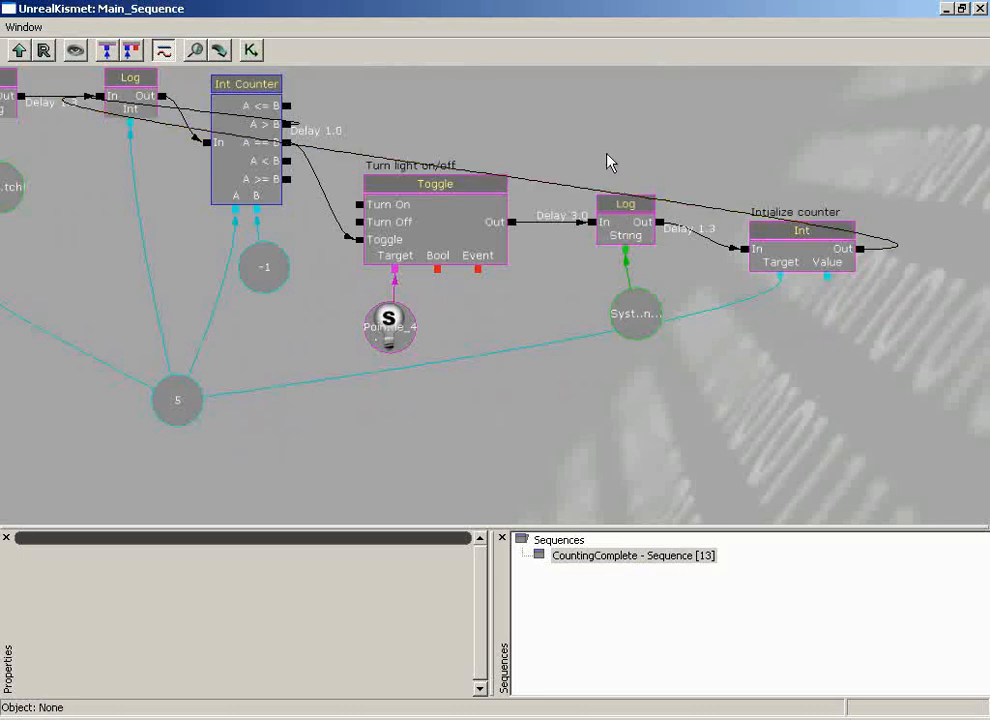
left_click(644, 212)
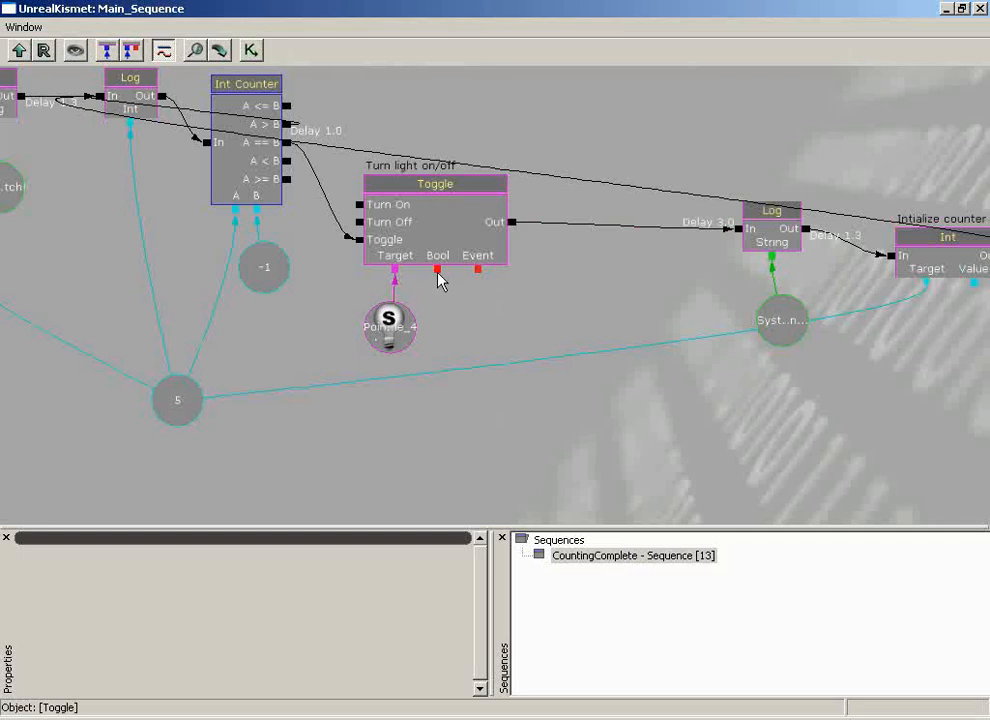
mouse_move(440, 280)
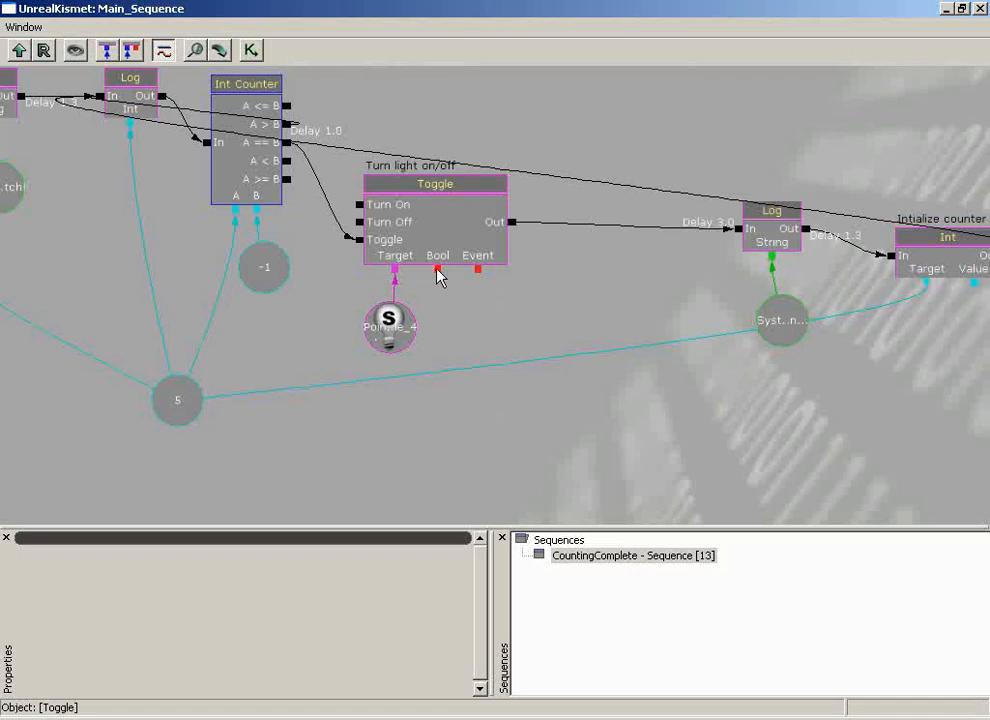
Attach a new Bool variable set to False to the Toggle node's Bool input
right_click(436, 268)
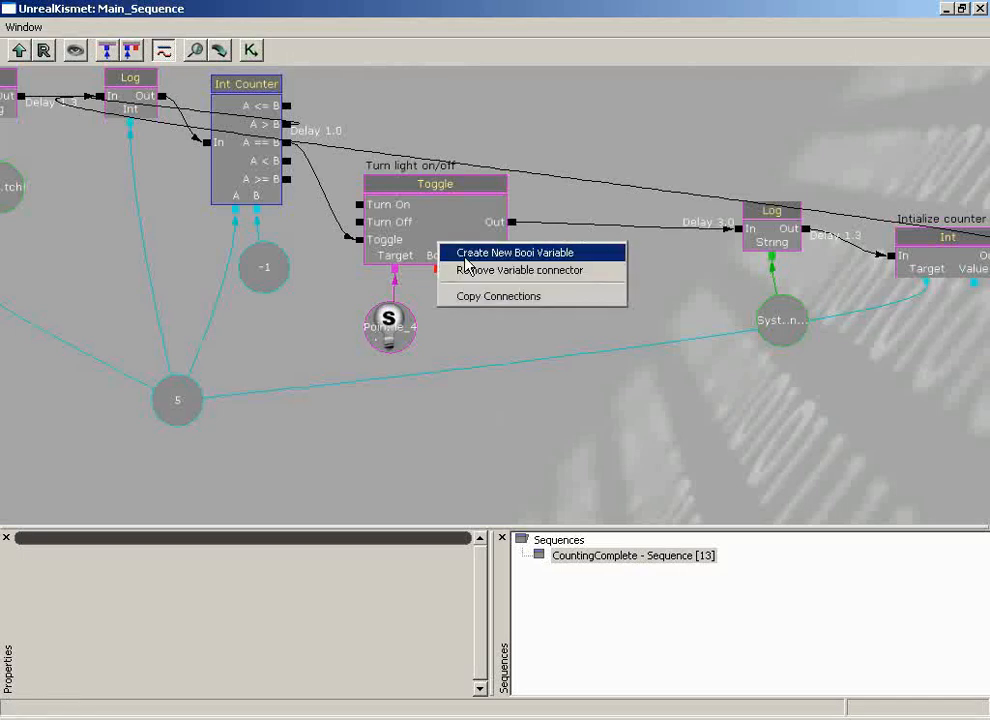
left_click(506, 252)
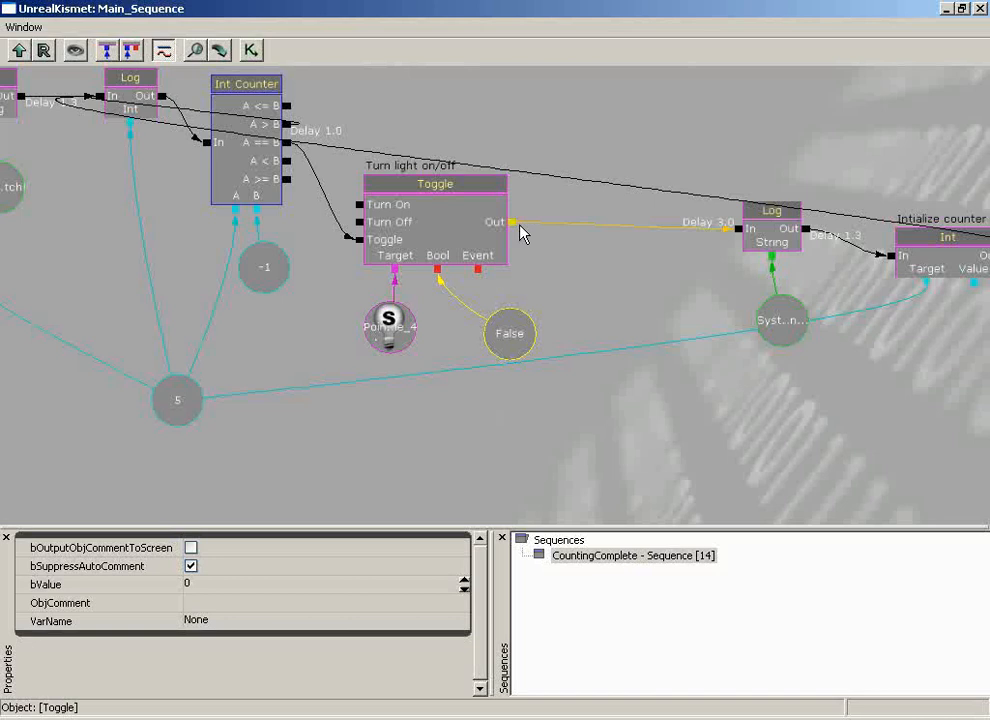
mouse_move(516, 232)
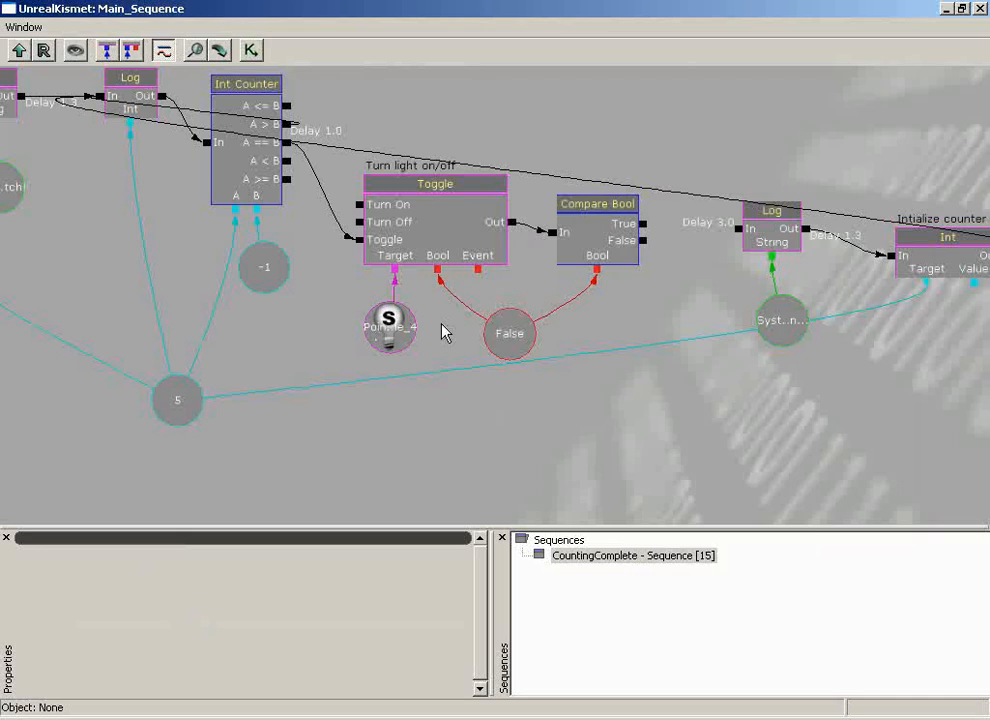
Comment the Compare Bool node, revising 'Do we need to' into 'Are the lights off?'
left_click(506, 332)
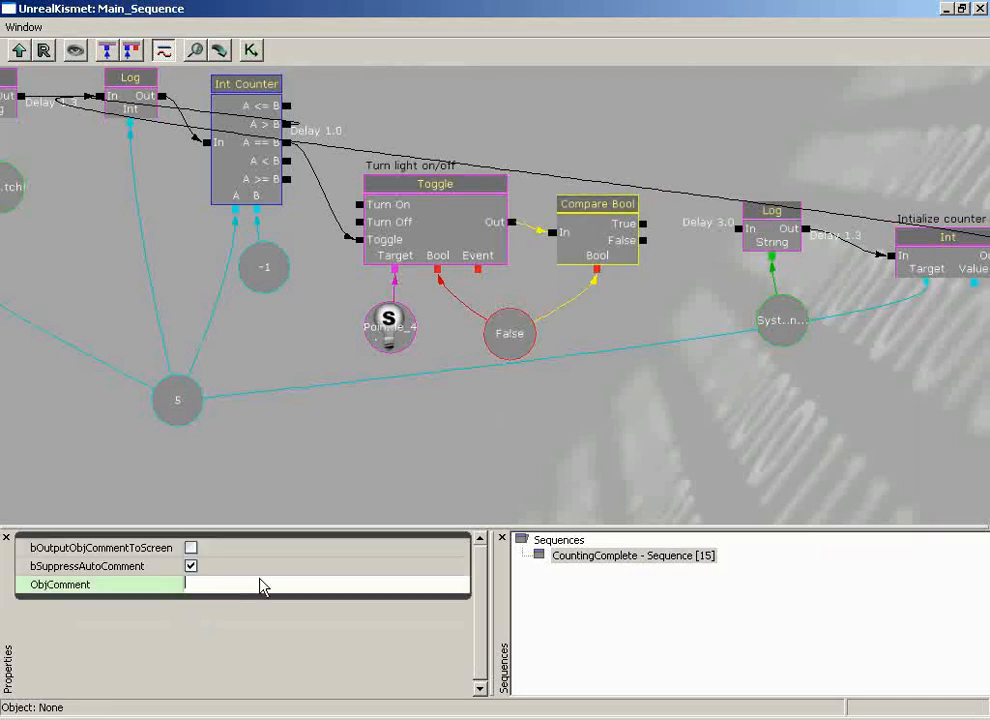
type("Do we need to reset?")
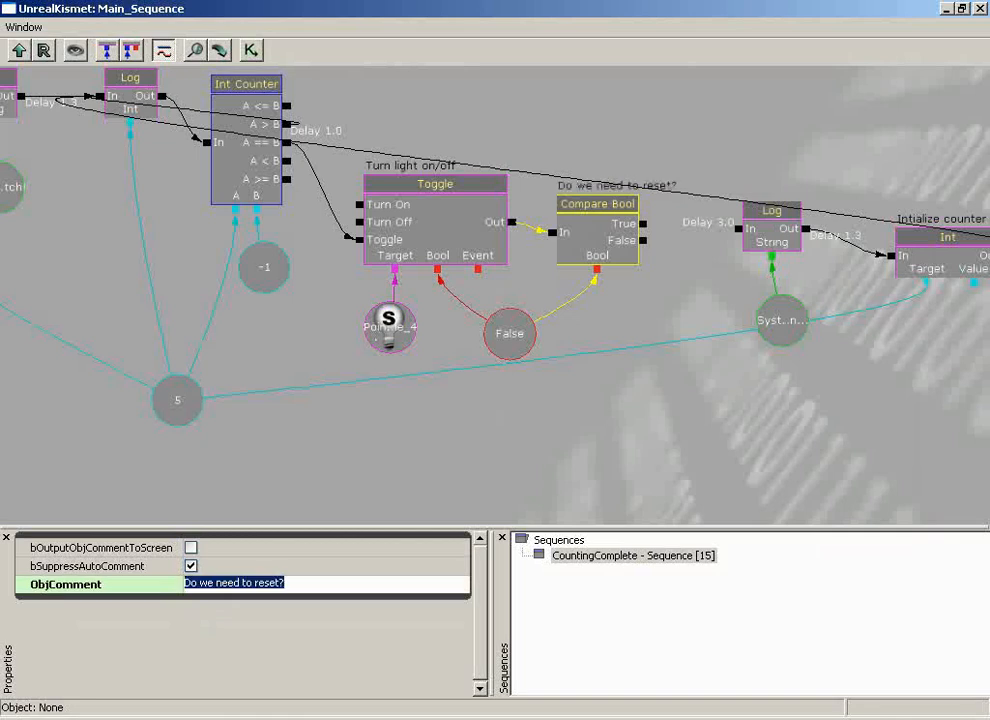
mouse_move(432, 286)
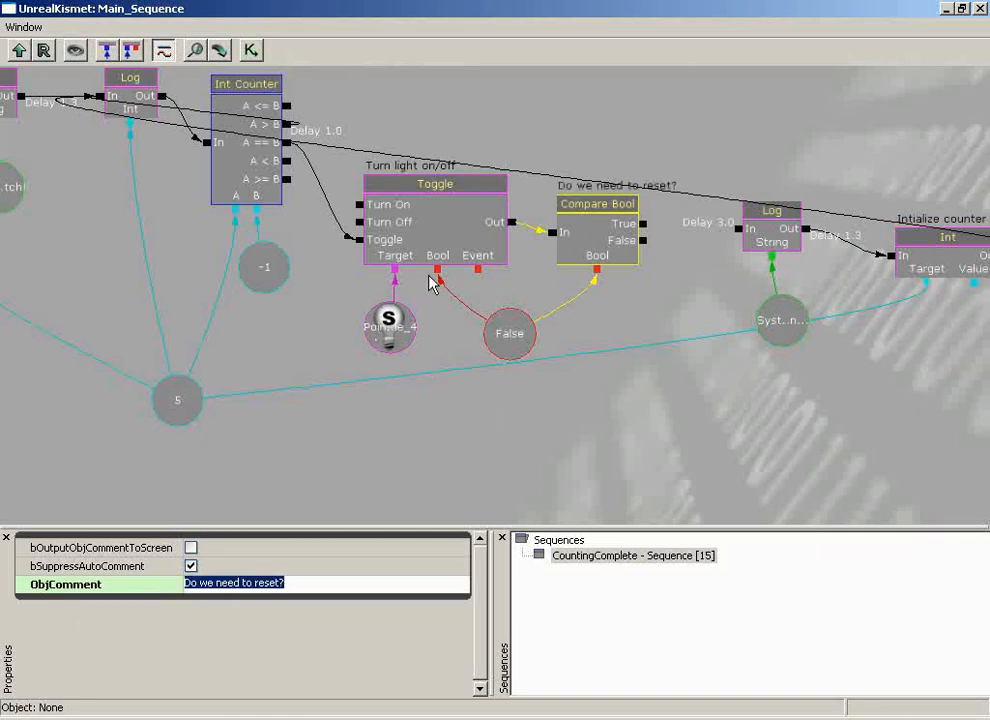
left_click(508, 332)
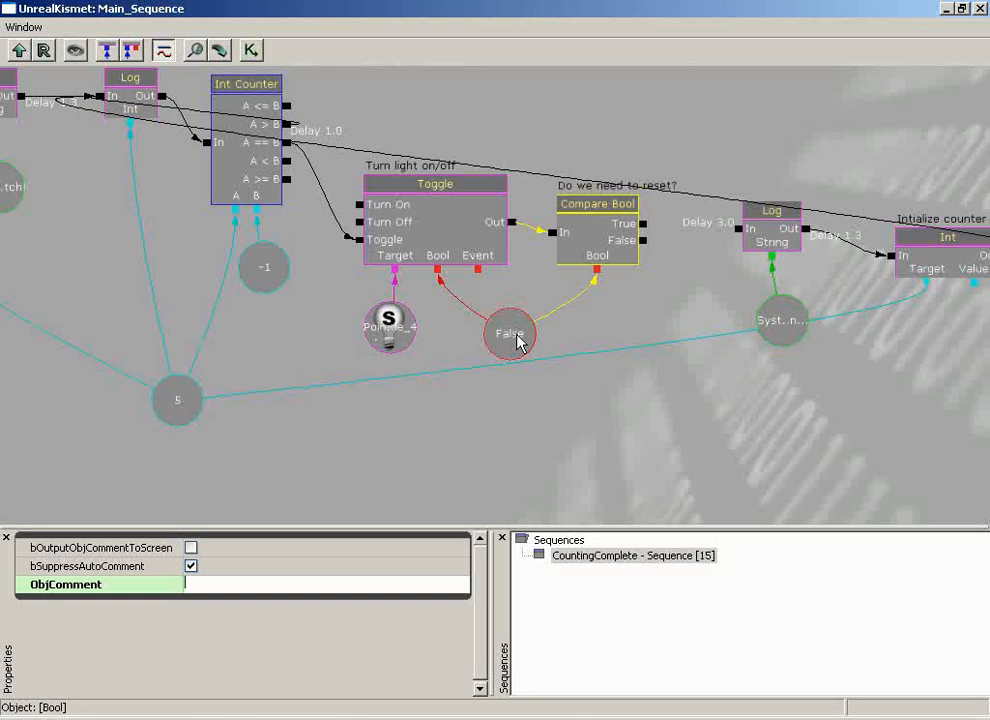
type("Are the lights on?")
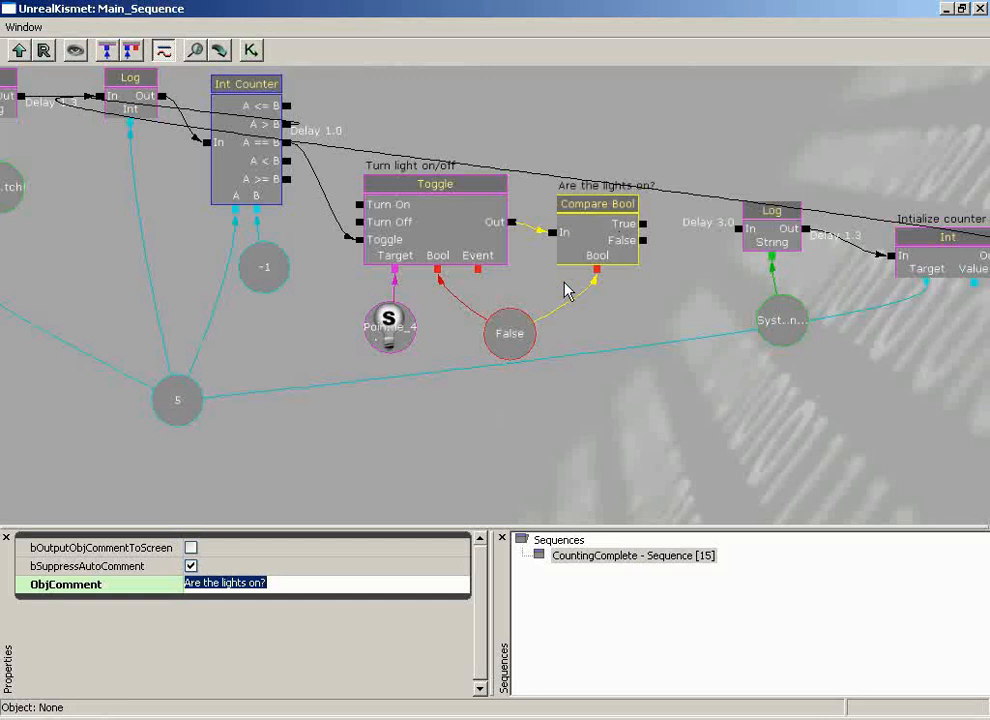
left_click(508, 332)
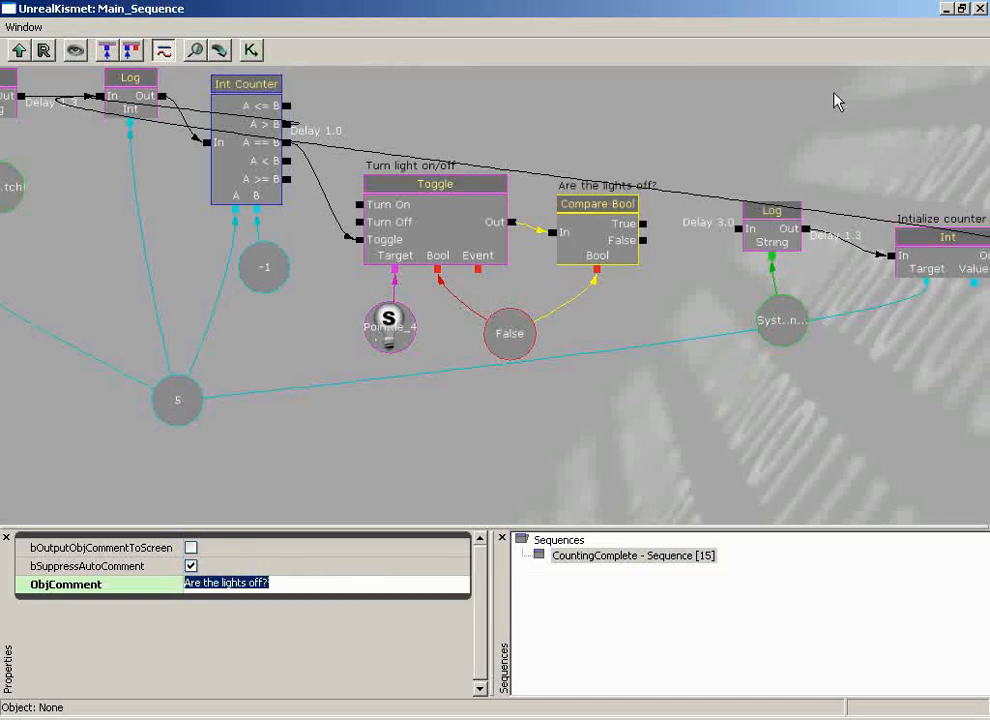
mouse_move(820, 132)
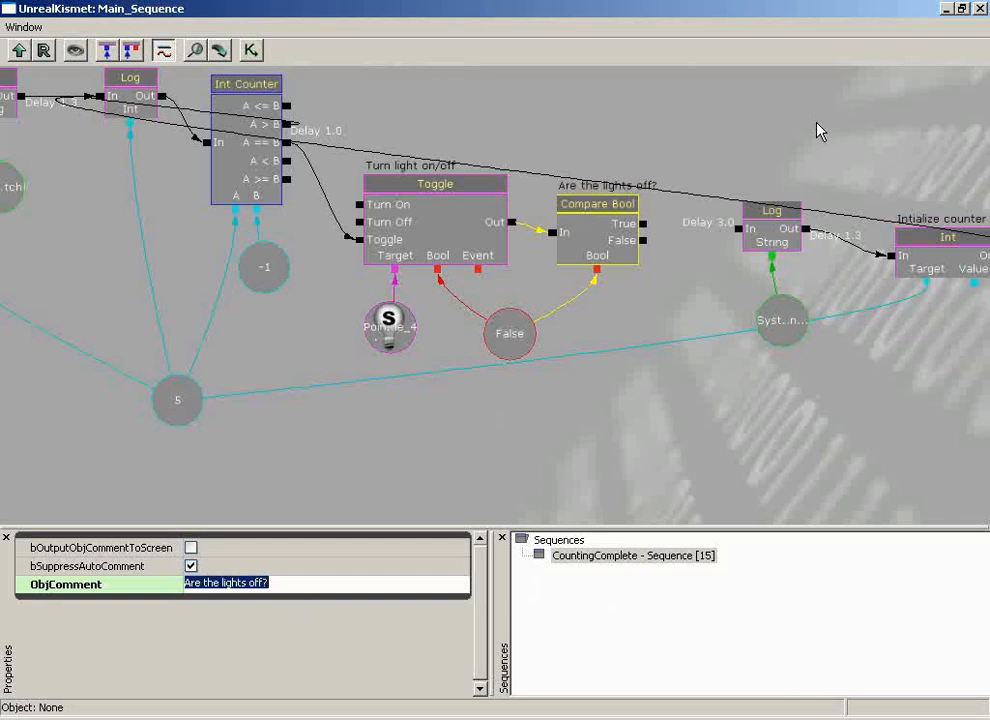
mouse_move(480, 404)
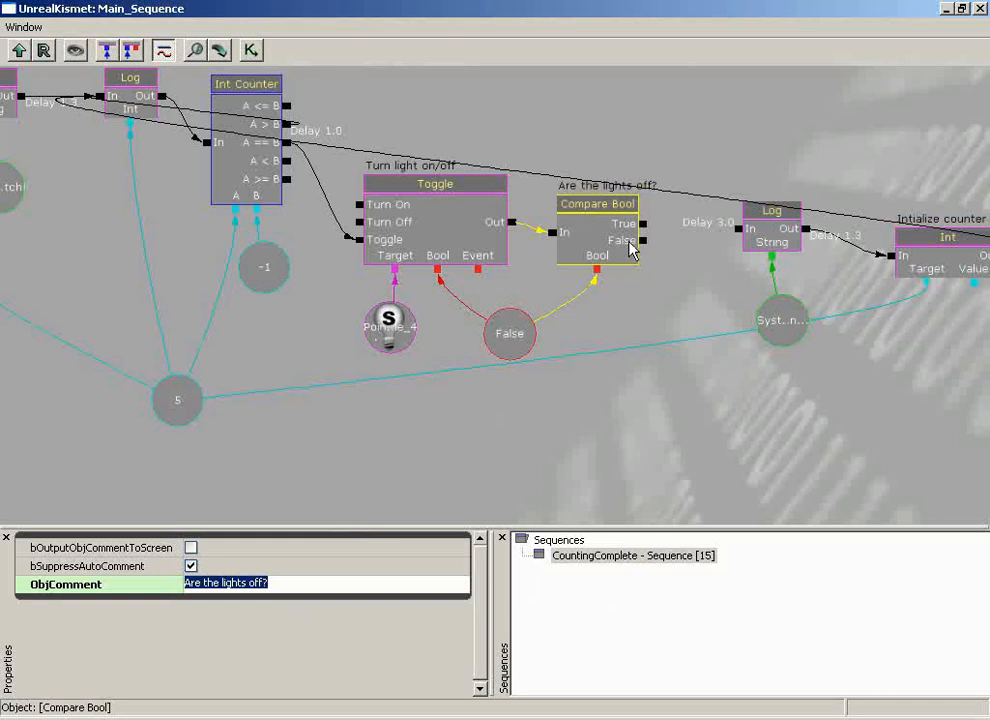
Replace the Compare Bool comment with 'Do we need to reset?'
type("Do;we;n")
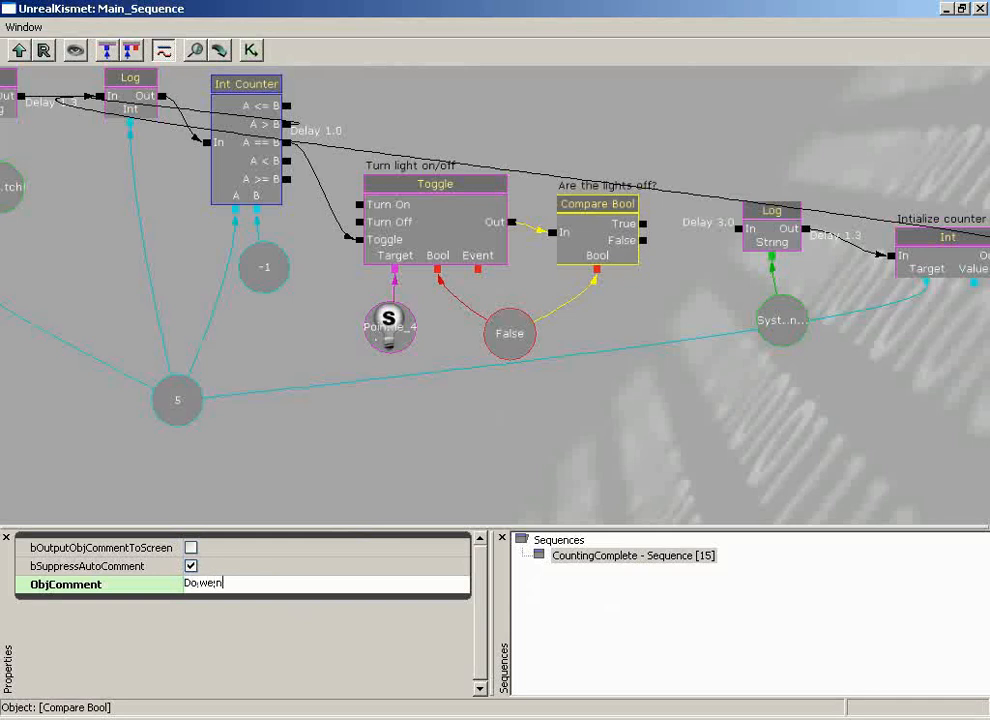
type("Do we need to reset?")
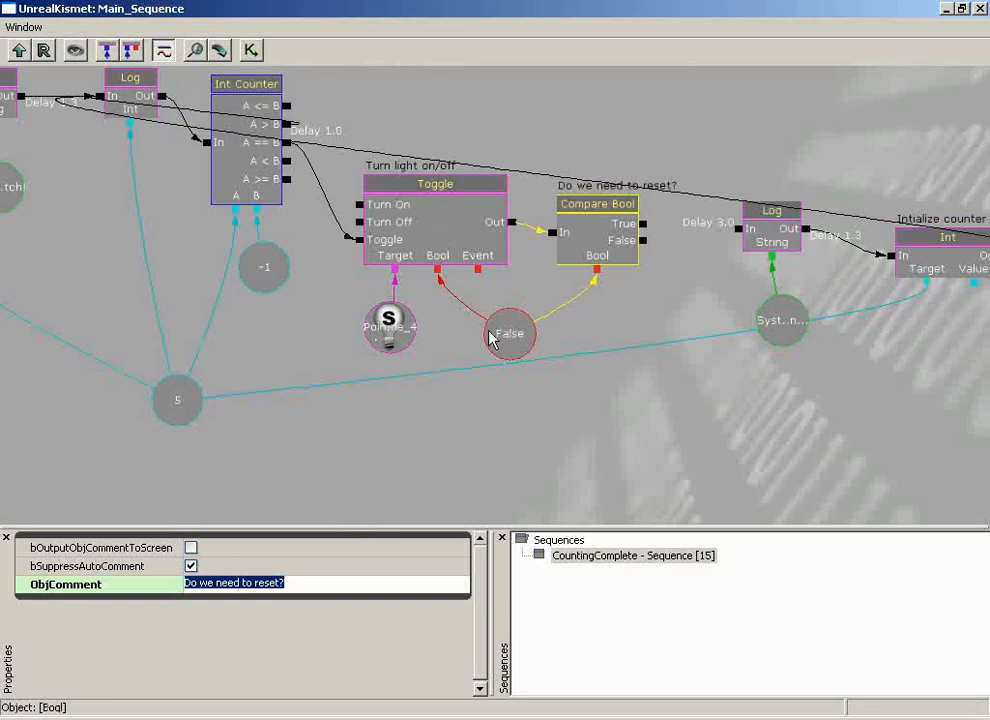
left_click(508, 332)
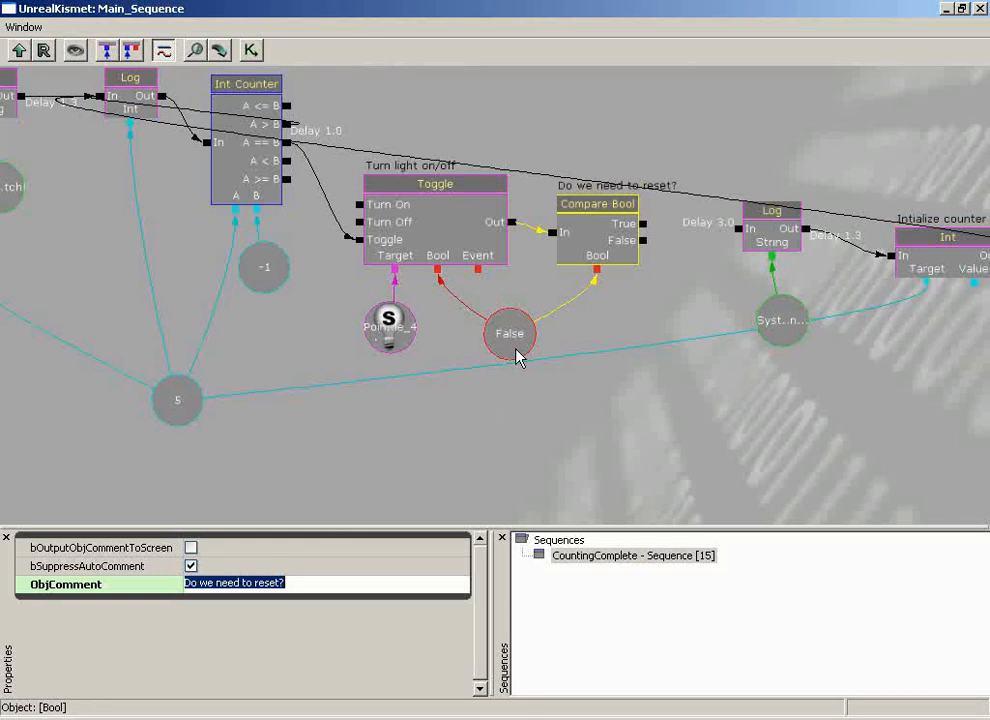
left_click(596, 204)
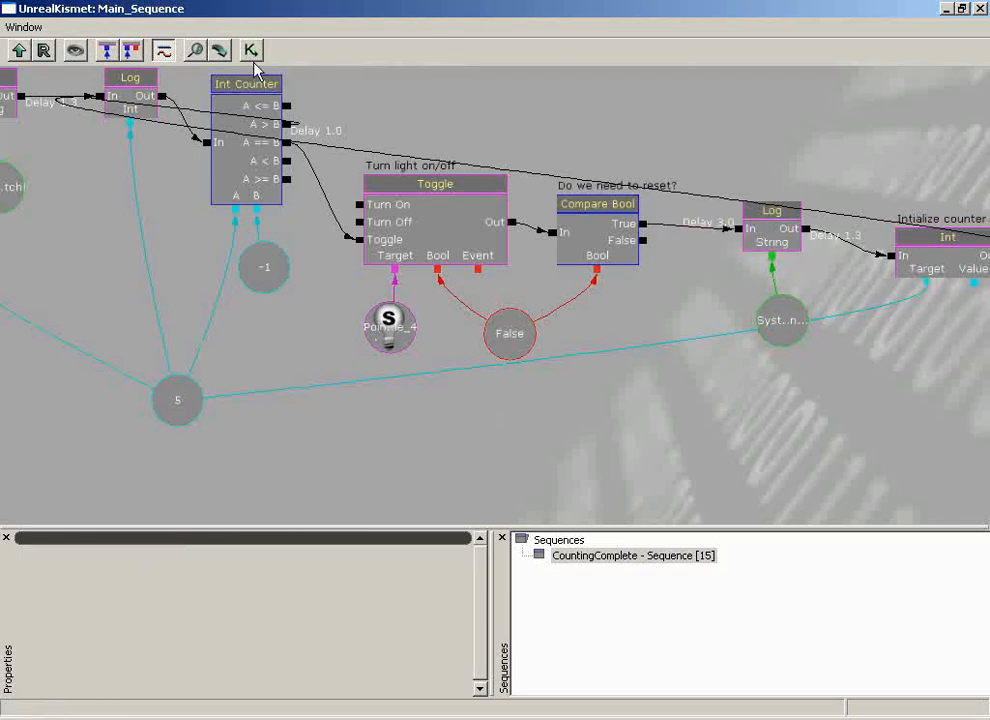
mouse_move(402, 238)
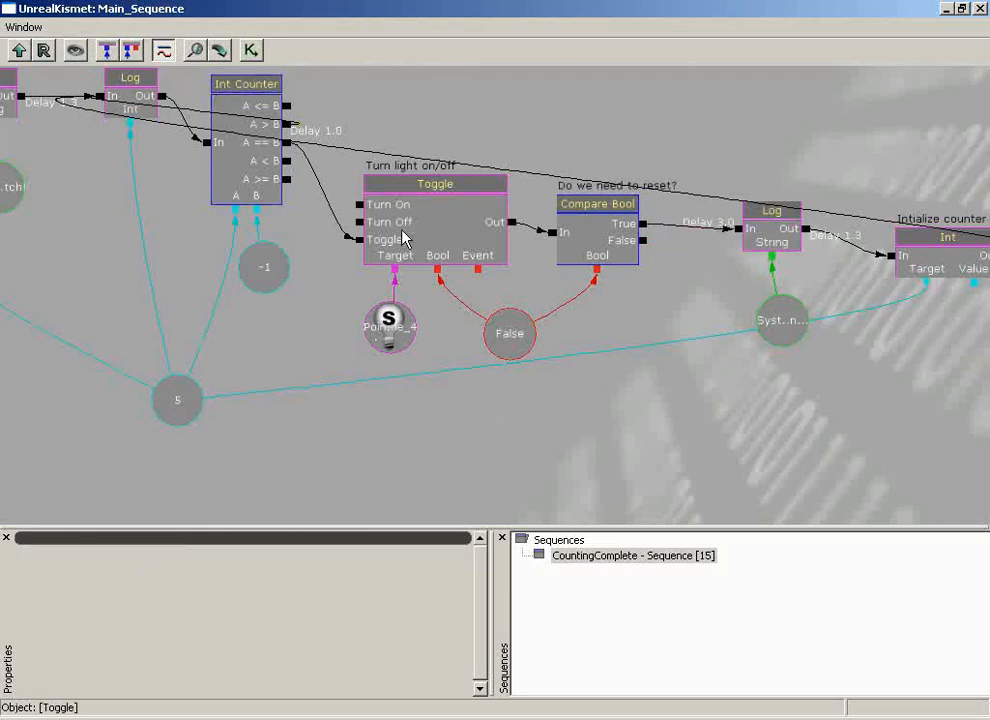
left_click(508, 332)
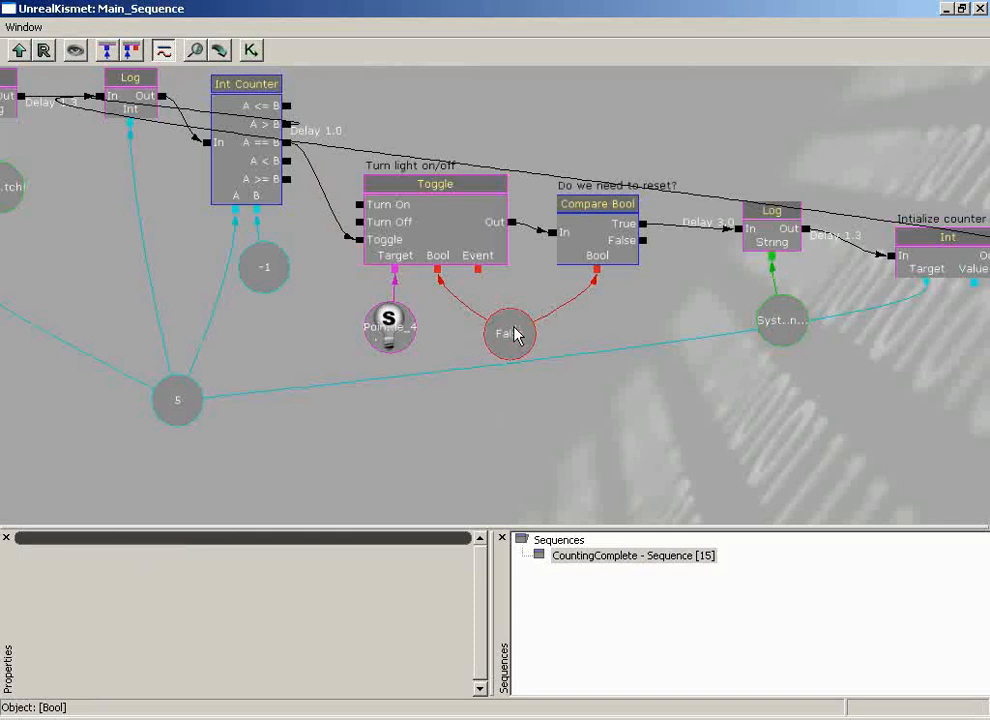
left_click(596, 204)
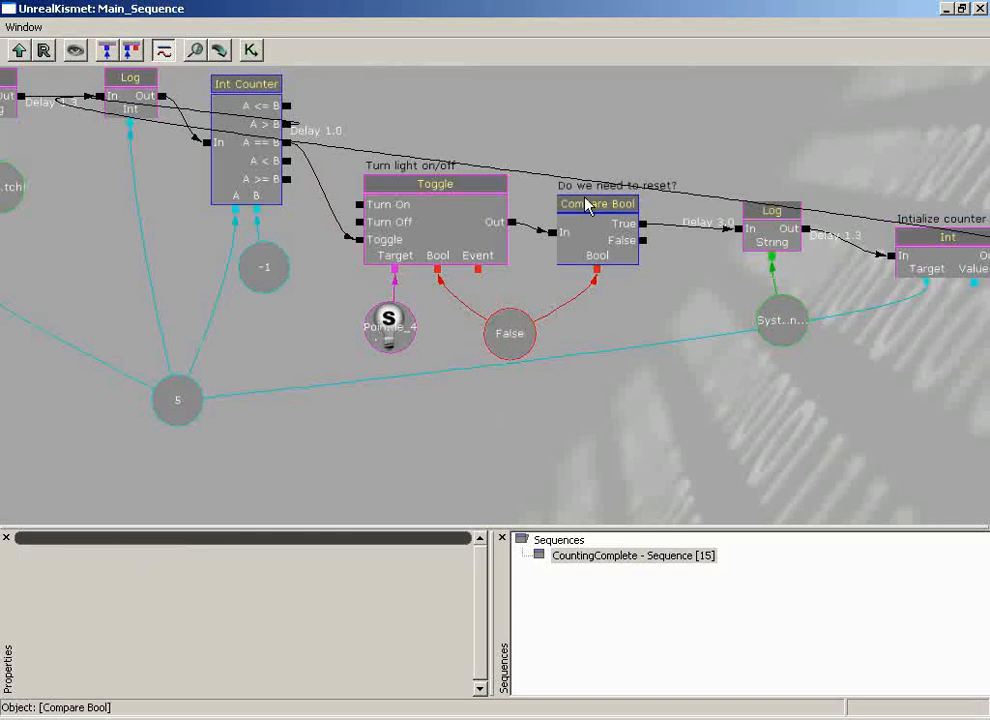
mouse_move(630, 244)
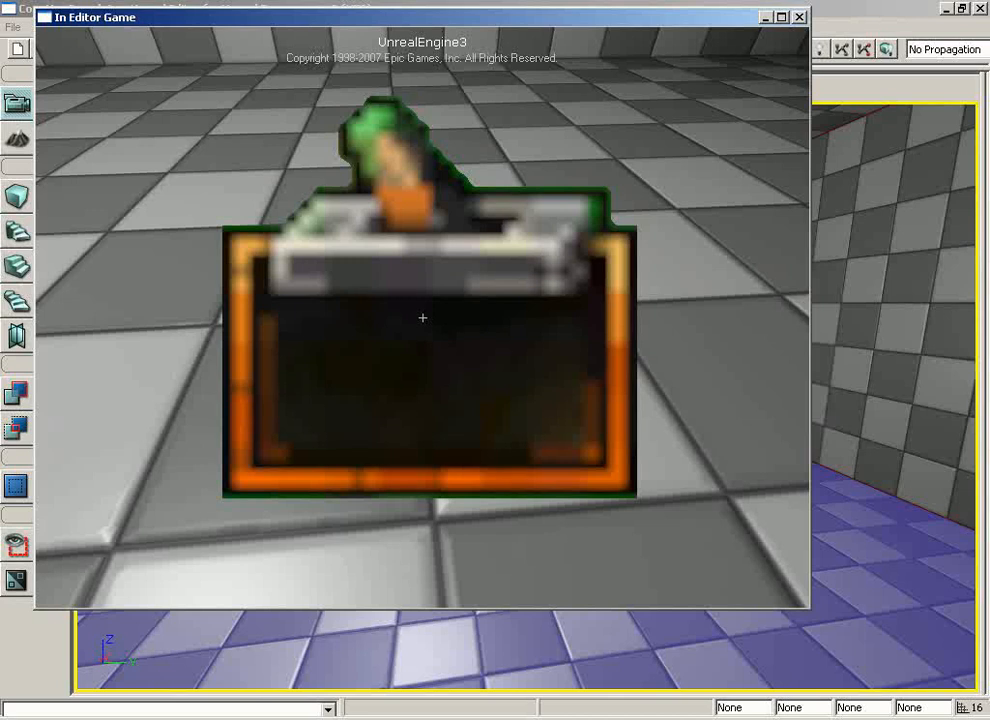
Use the timed light switch in-game to trigger the countdown from 5
left_click(422, 318)
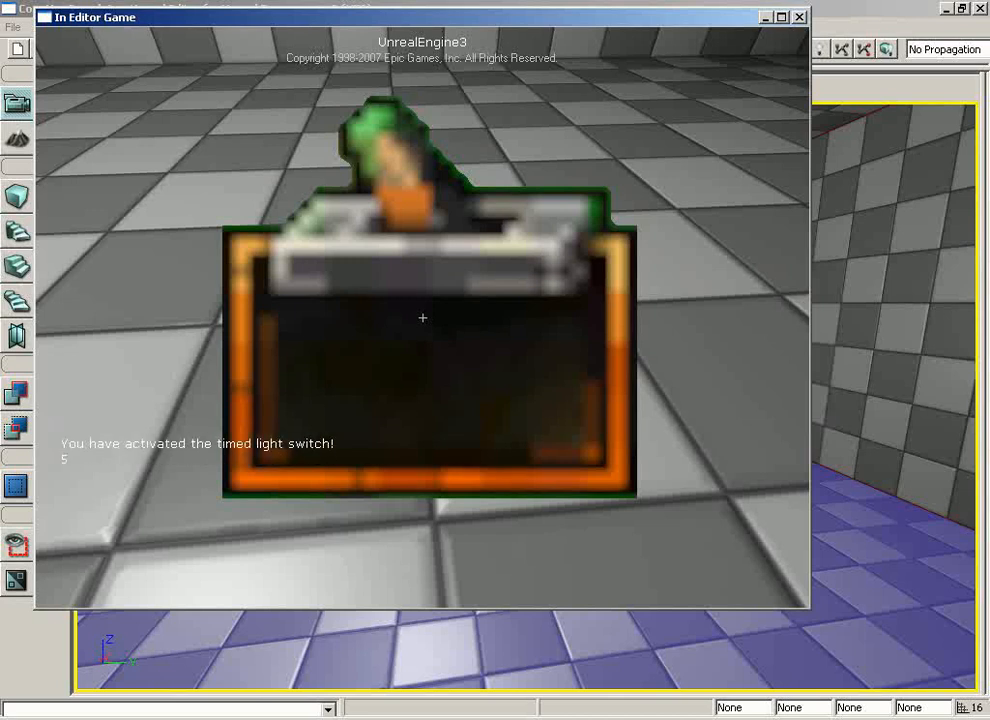